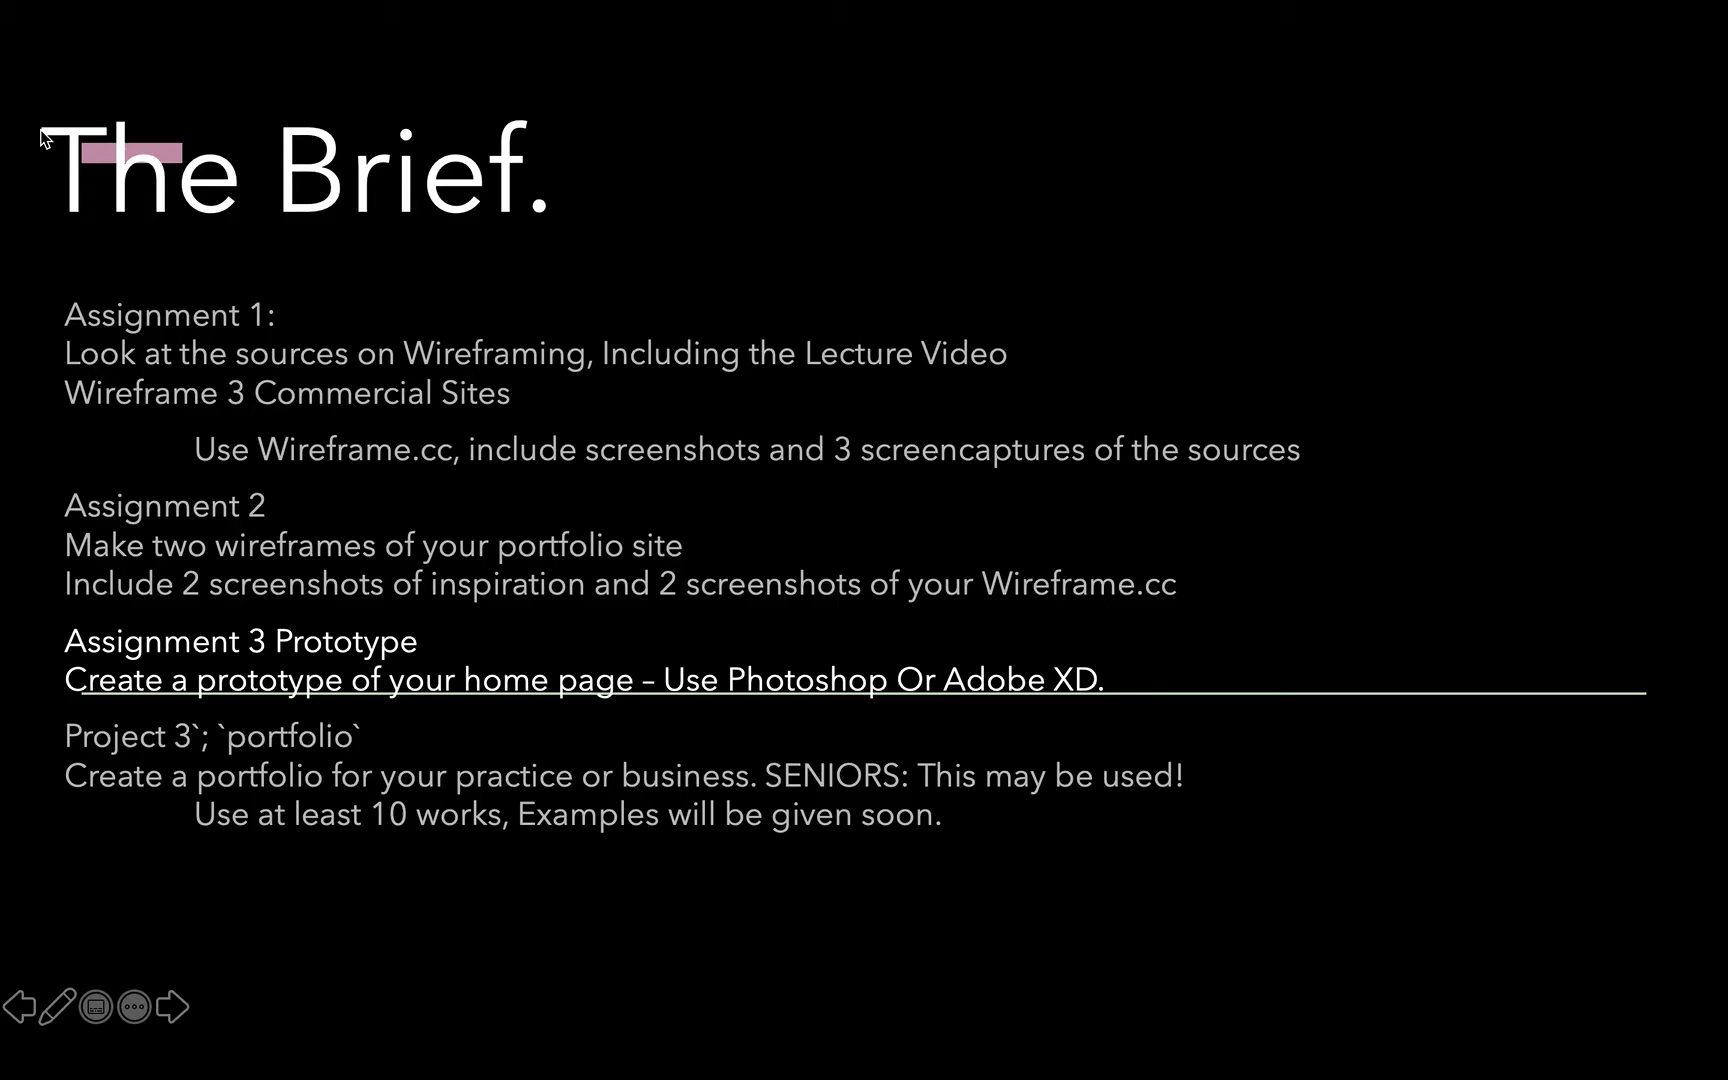
# Step: Advance the slideshow from 'The Brief.' to the 'What is a website prototype?' slide
pyautogui.click(170, 1006)
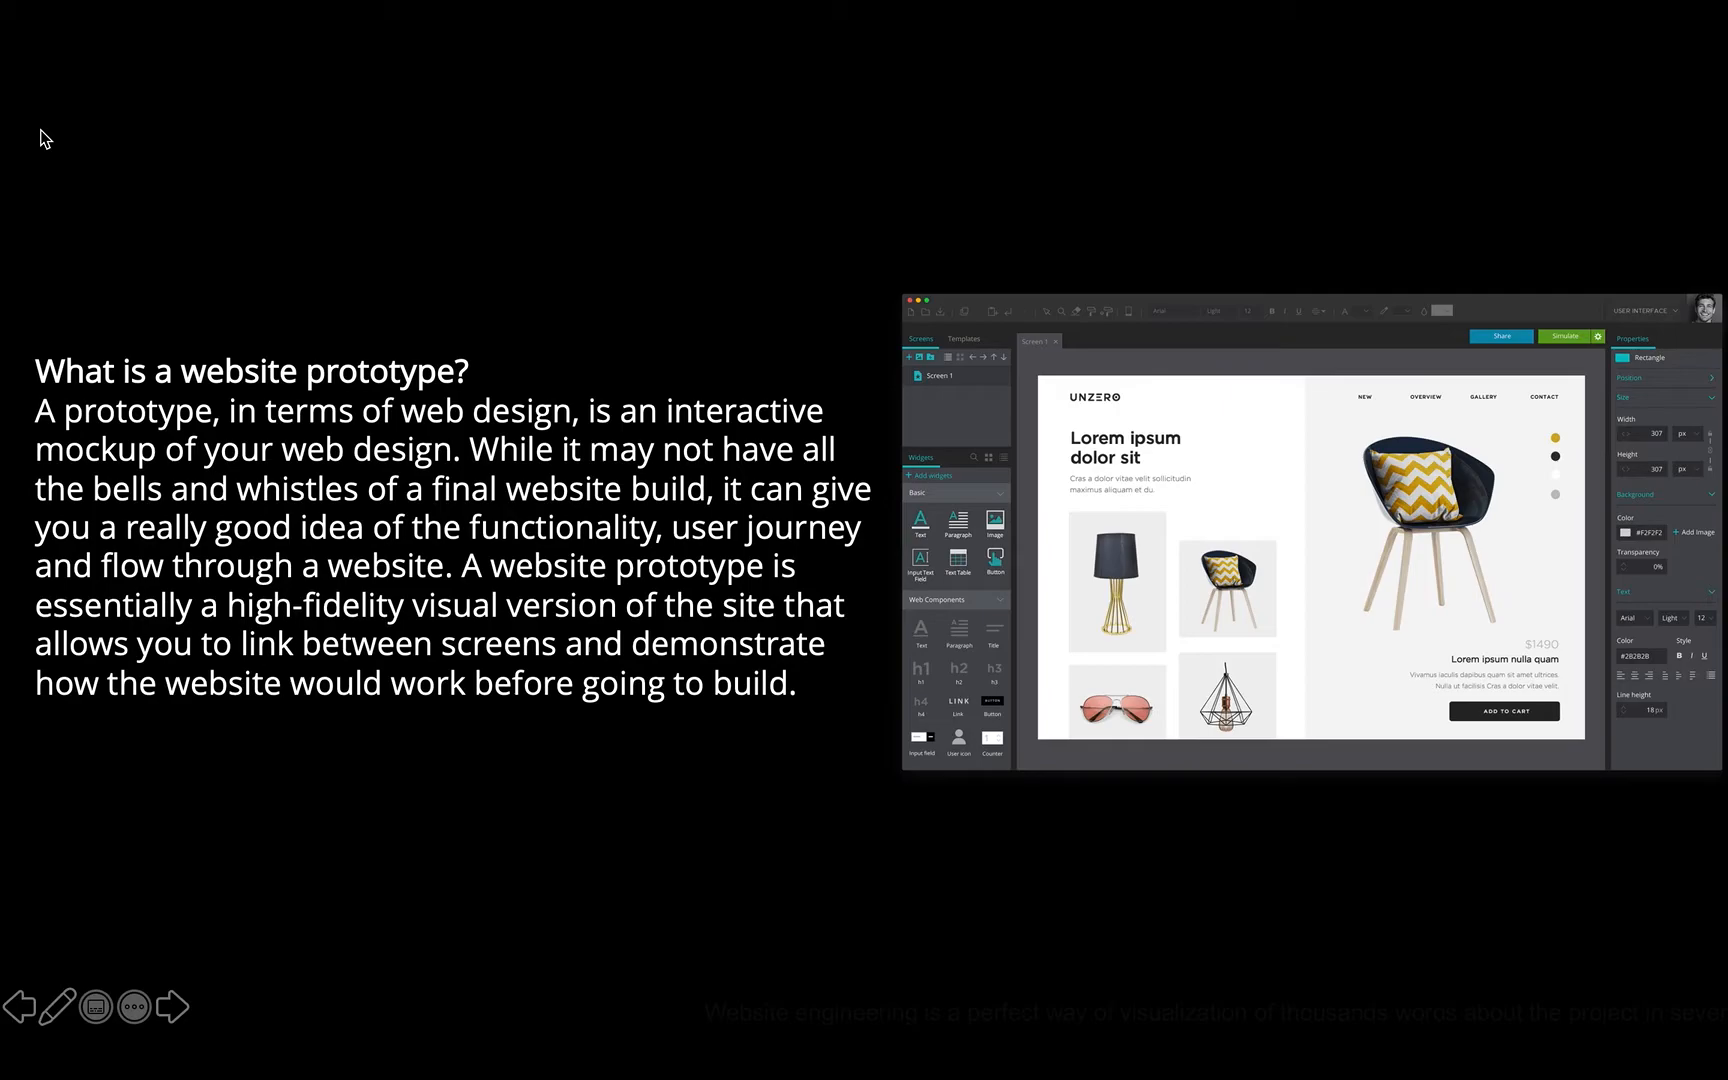
# Step: Advance through 'What are the benefits of prototyping?' to 'Why do we create website prototypes?'
pyautogui.click(170, 1006)
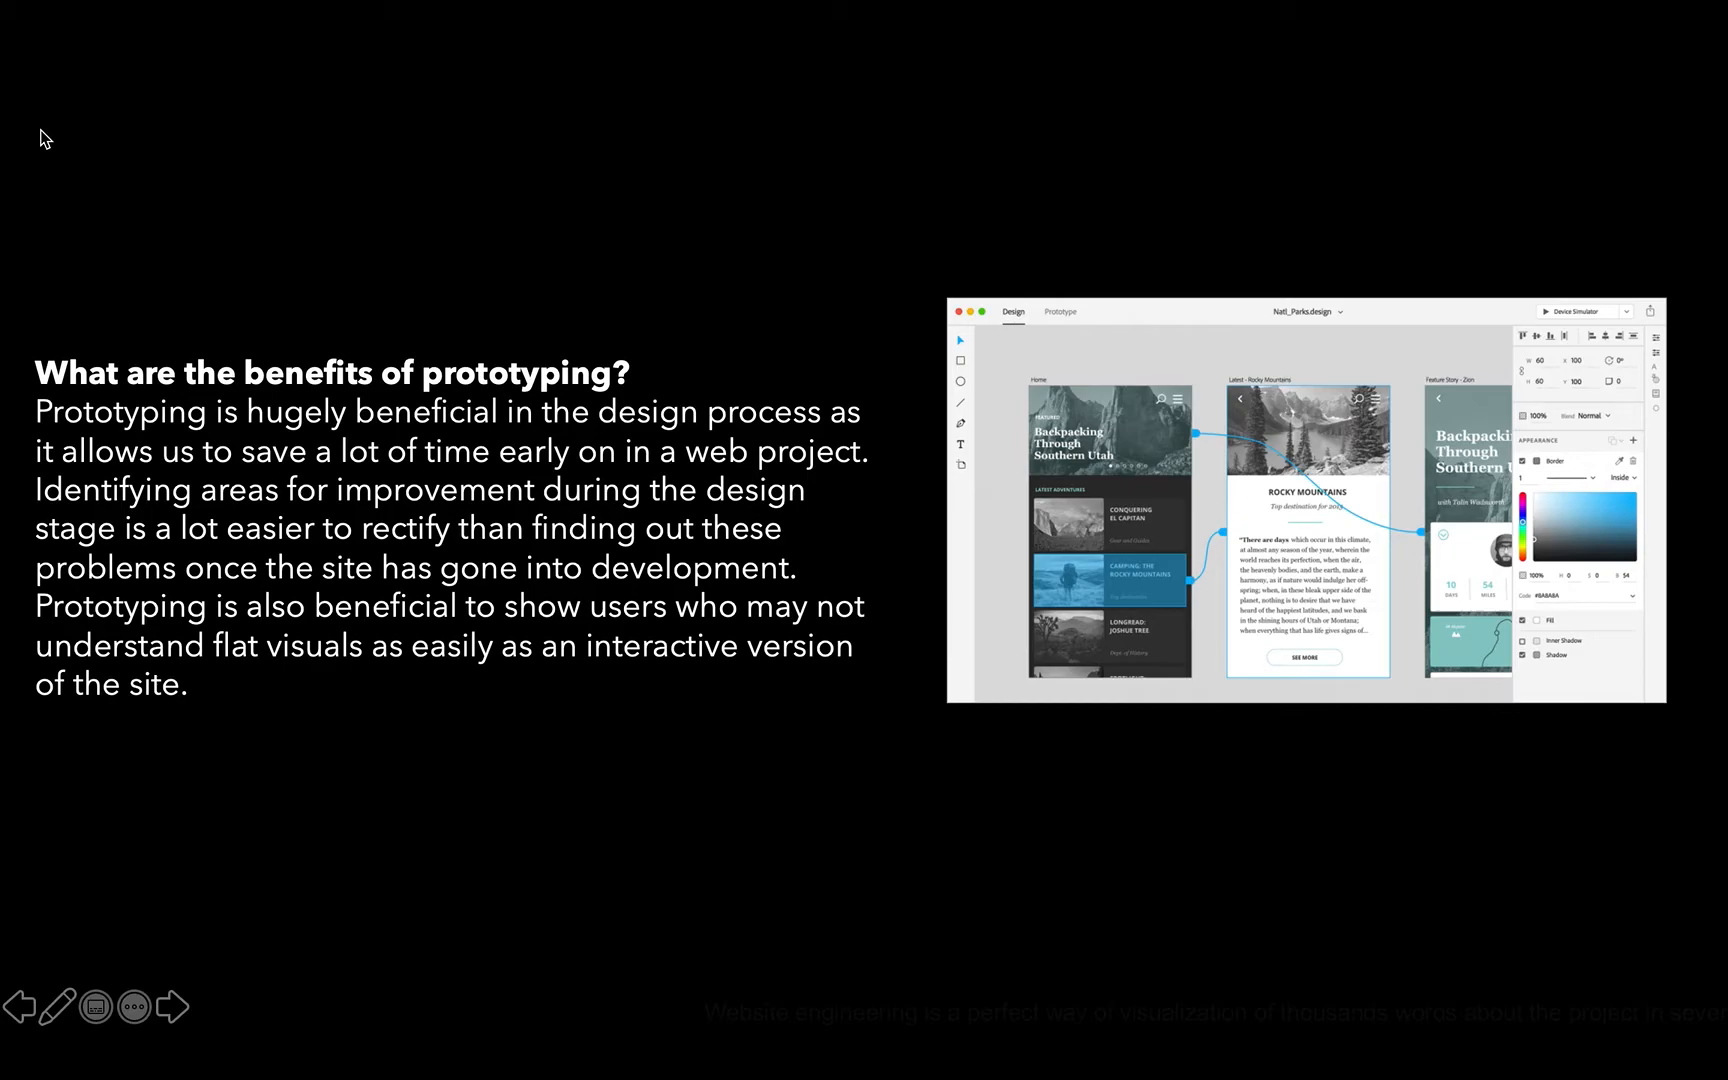
pyautogui.click(170, 1006)
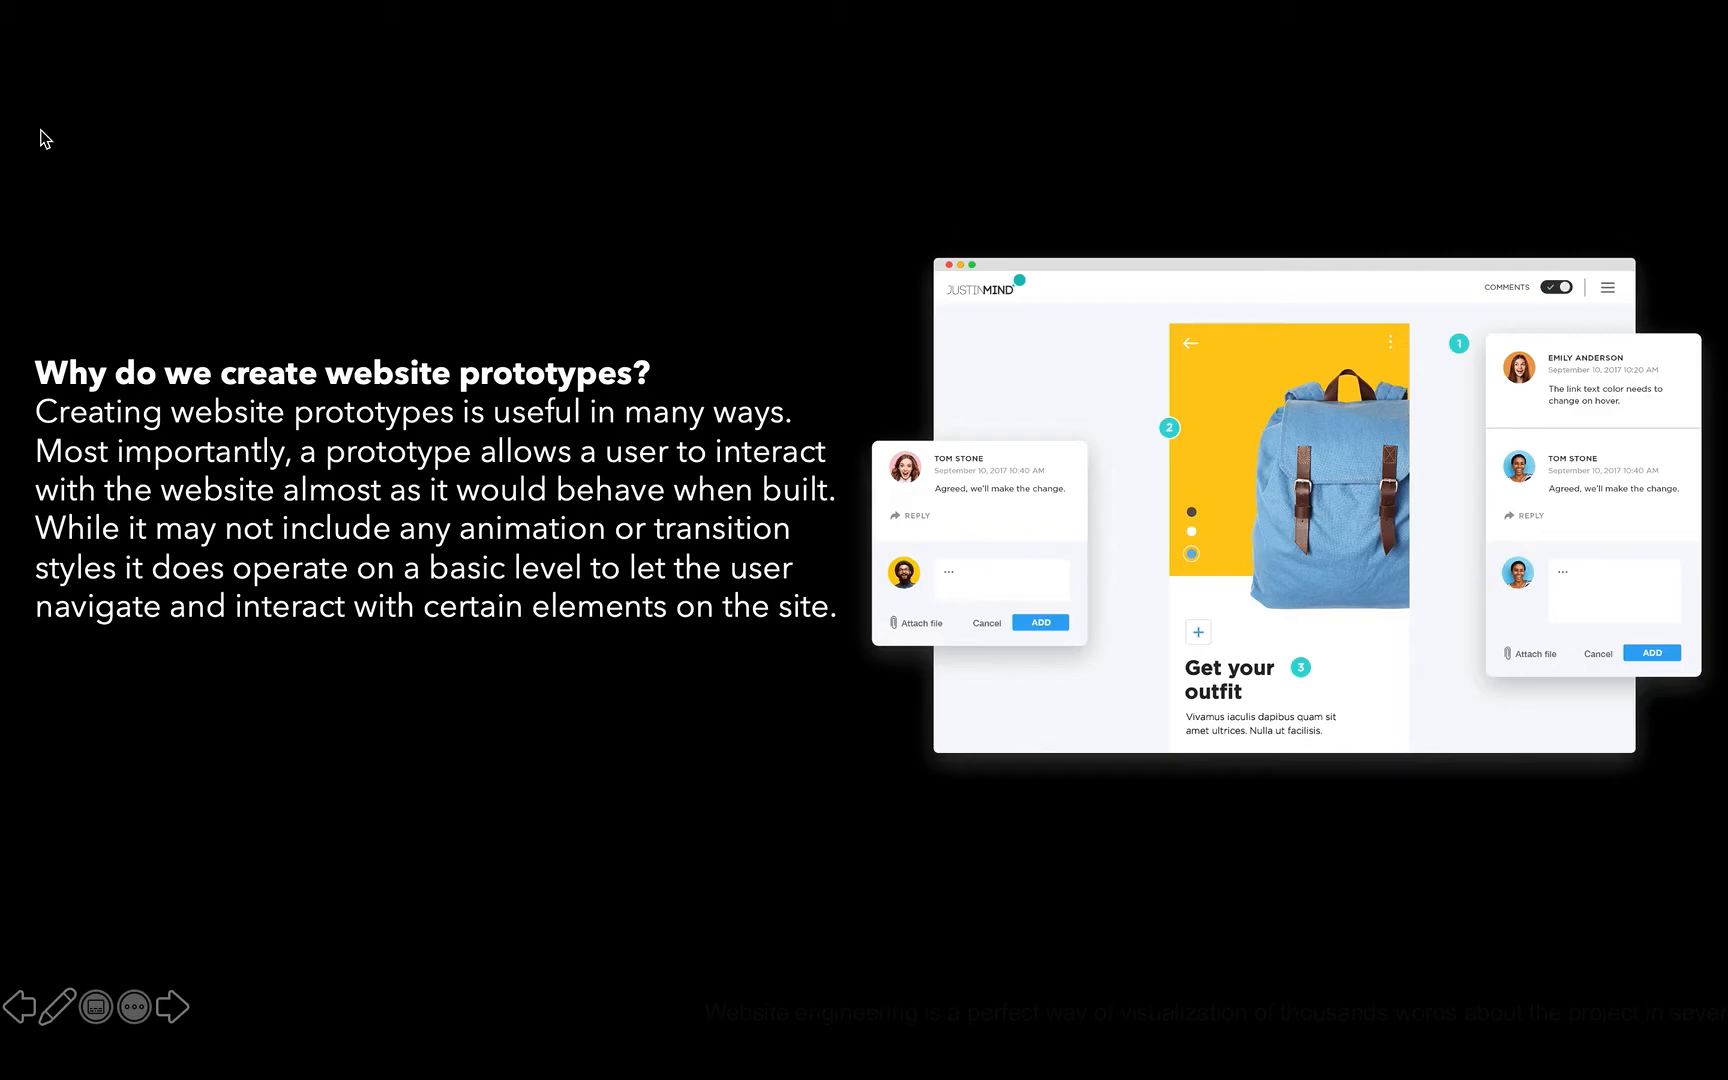